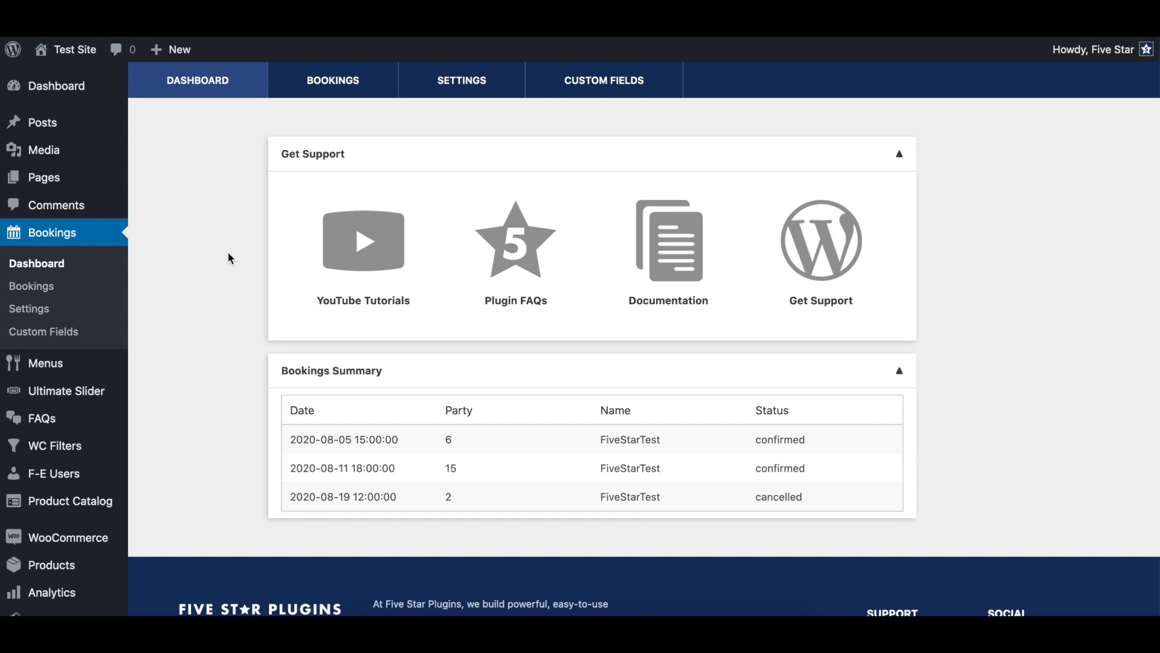
Step: Open the plugin's Advanced settings and scroll down to the Table Restrictions section
left_click(29, 309)
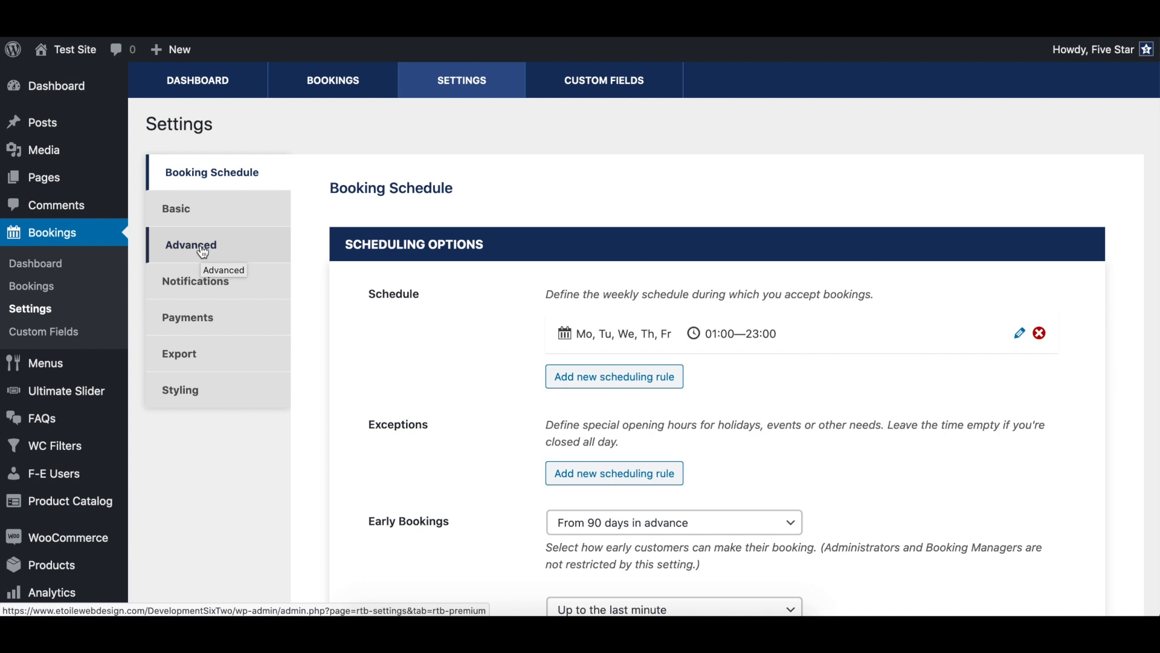
left_click(191, 244)
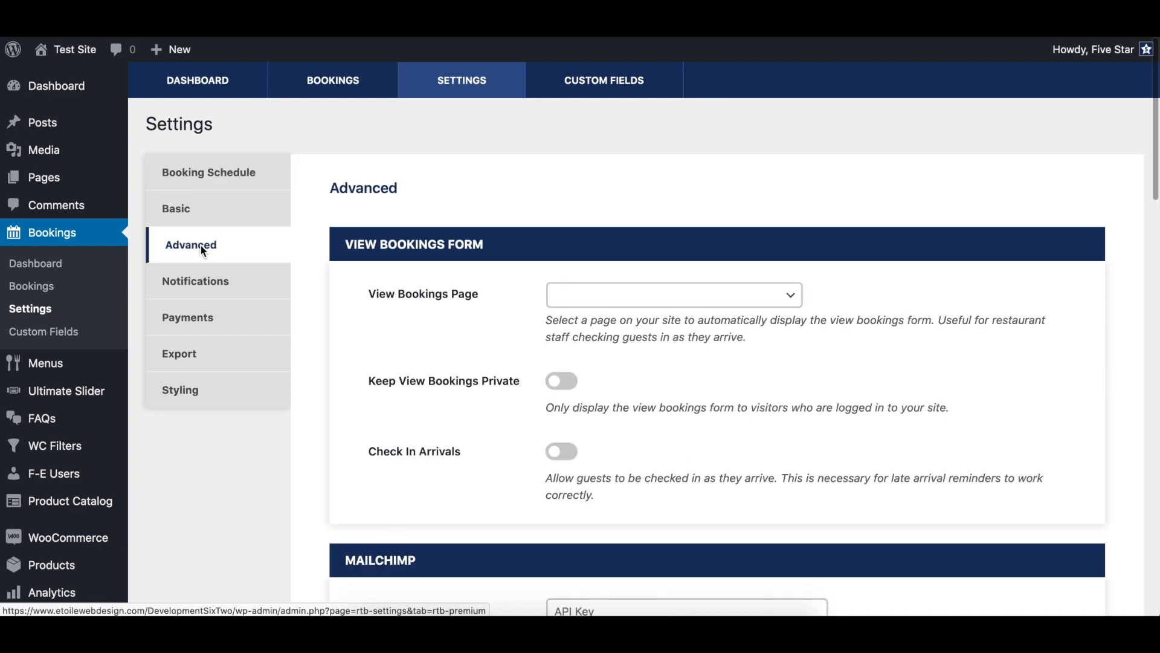
scroll("down", 3)
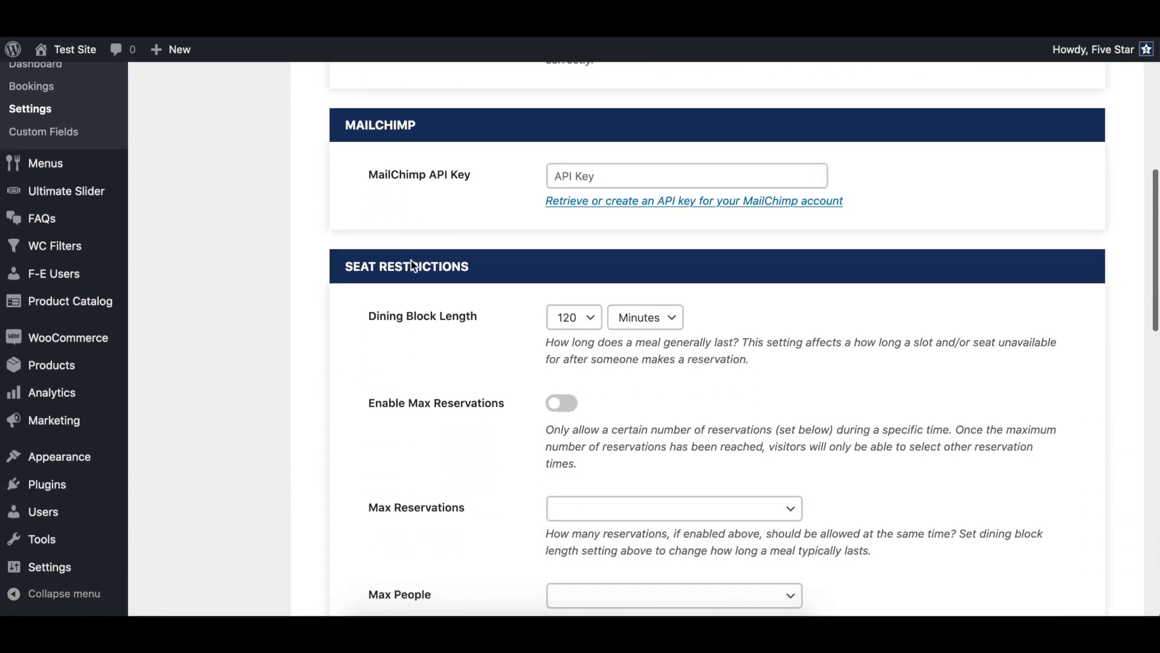
scroll("down", 3)
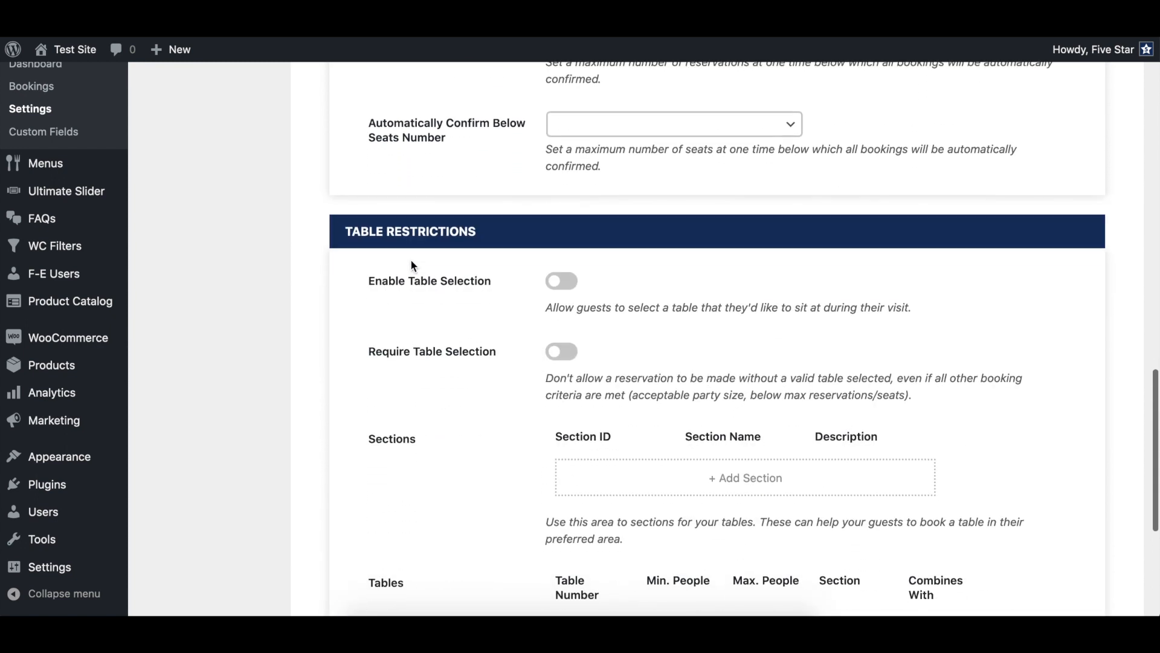
scroll("down", 3)
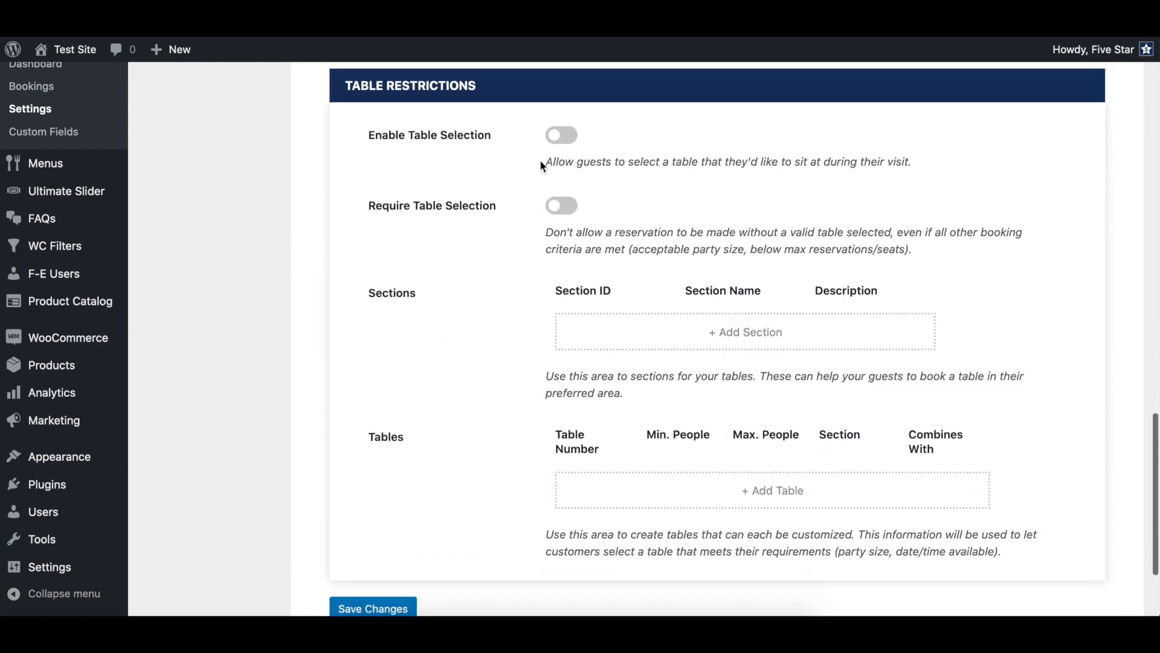
Step: Turn on both Enable Table Selection and Require Table Selection
left_click(561, 134)
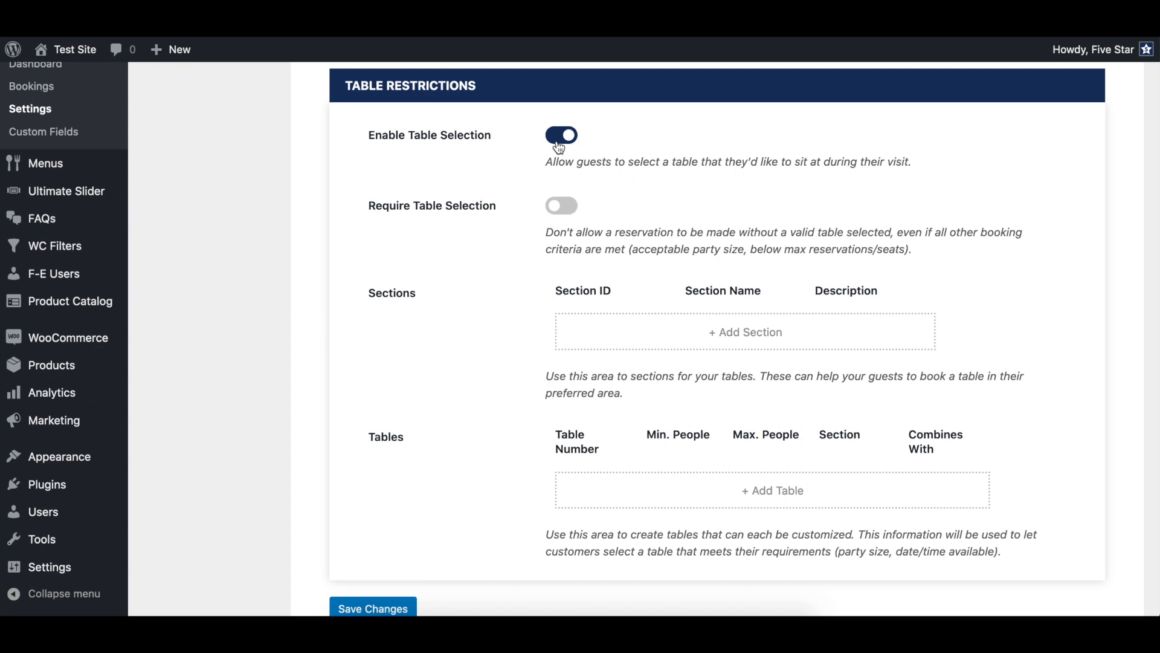
mouse_move(561, 209)
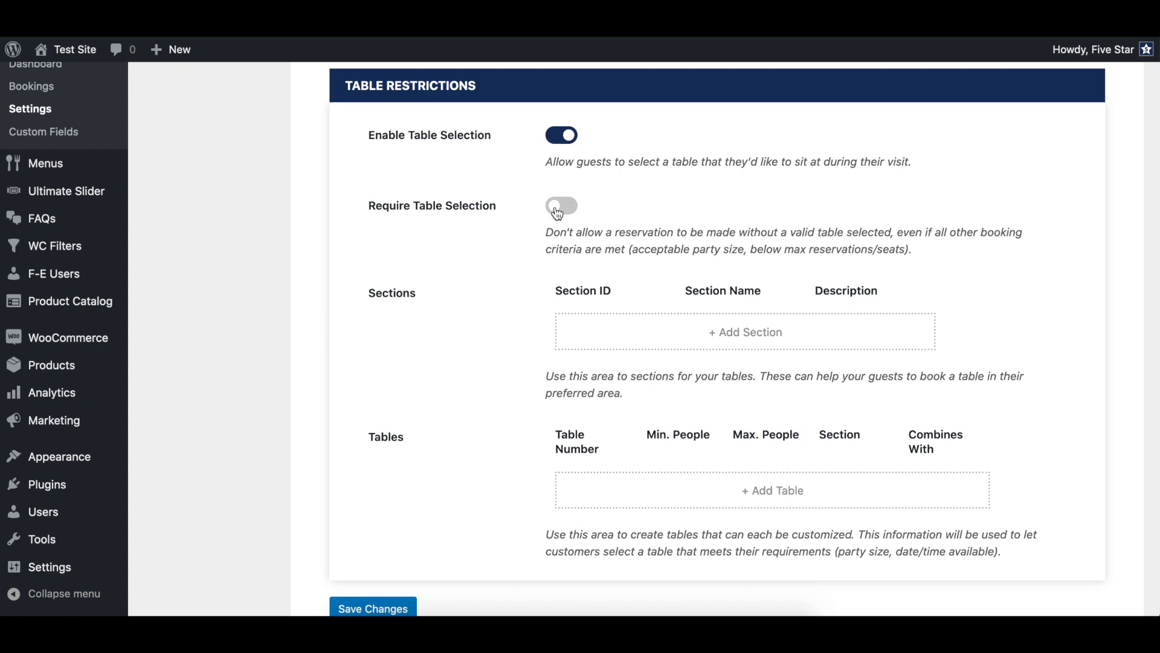
left_click(561, 205)
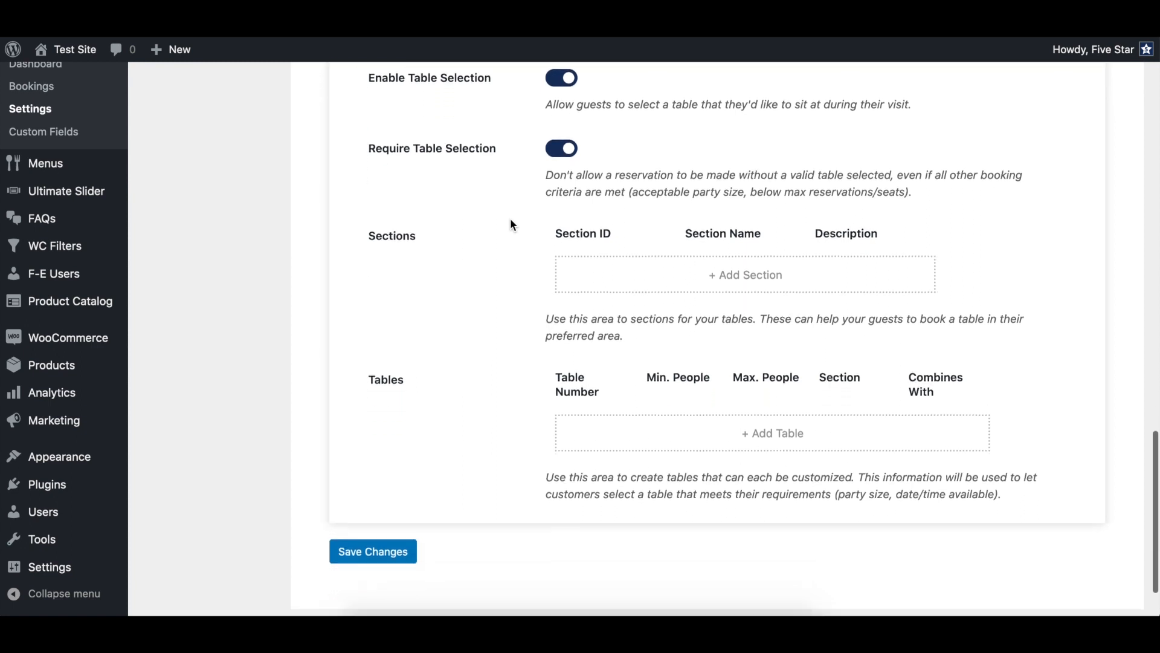
scroll("down", 3)
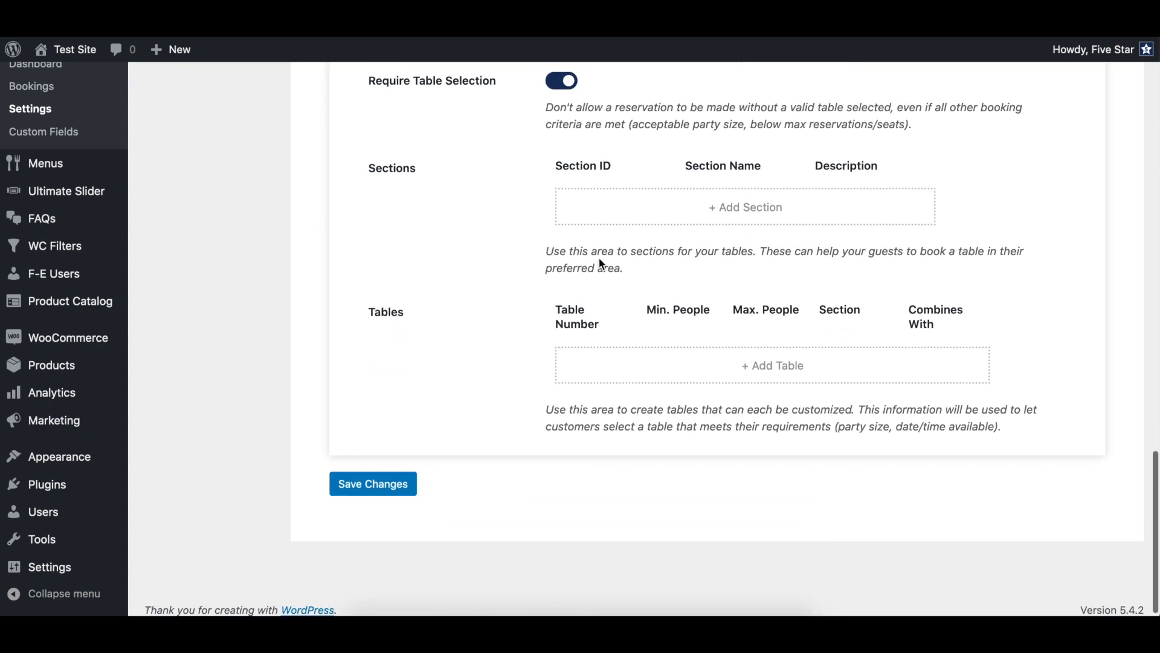
Step: Add an Indoor section described as the indoor section of our restaurant
left_click(744, 206)
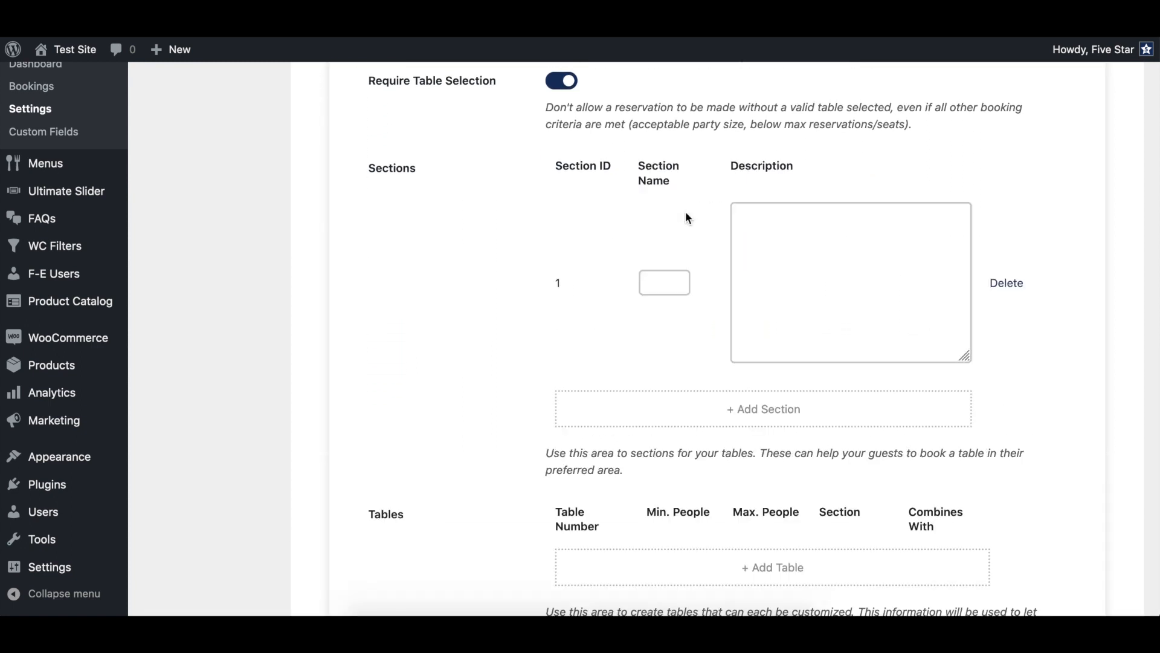
left_click(664, 283)
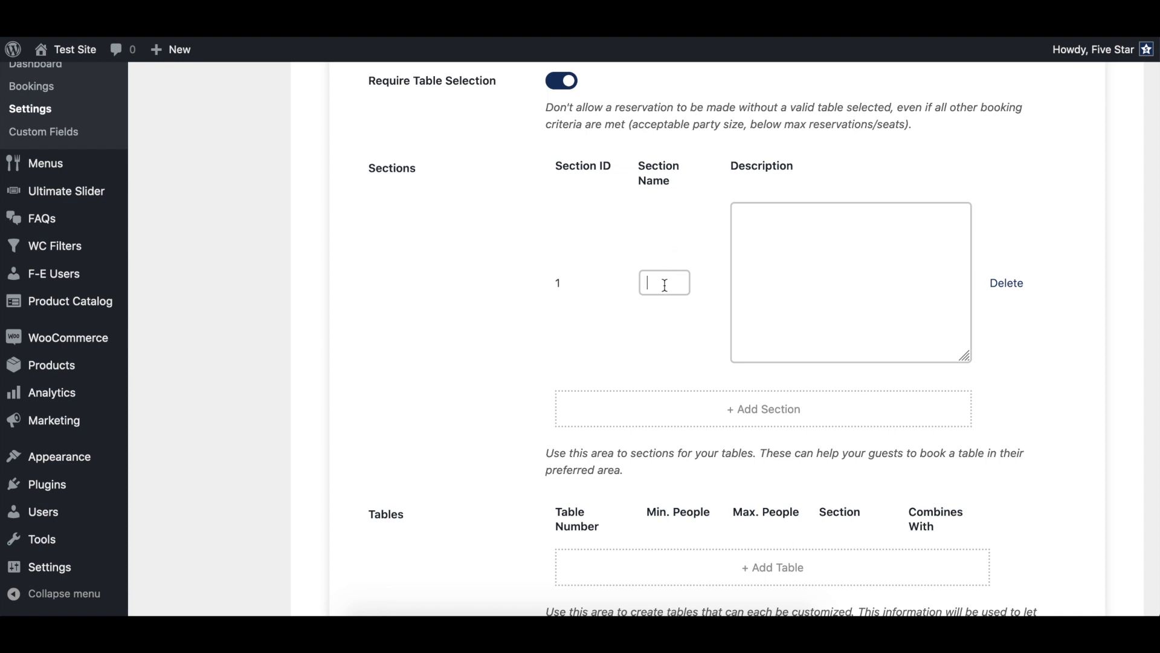
type("Indoor")
left_click(850, 282)
type("This is")
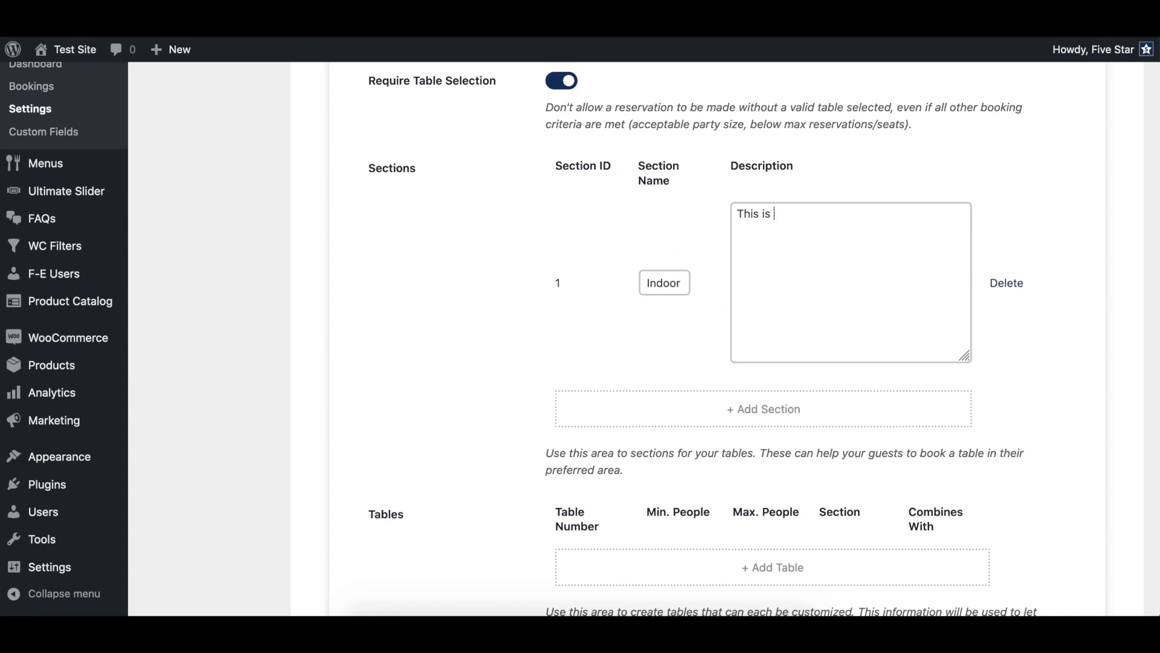
type("the inddo")
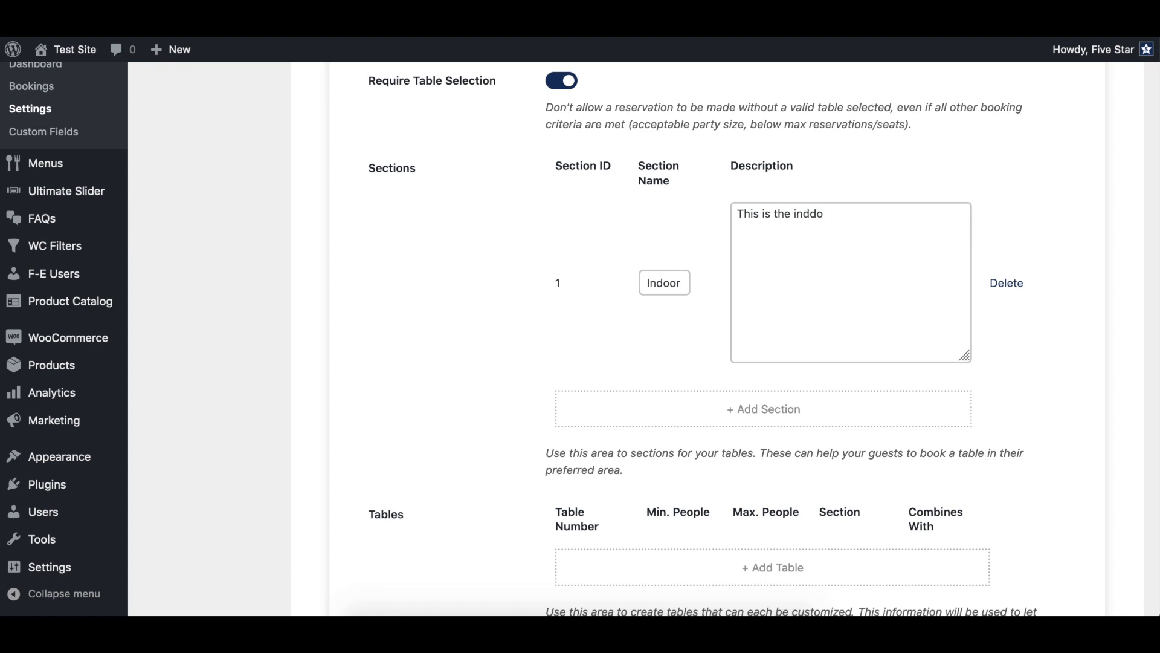
type("oor section of")
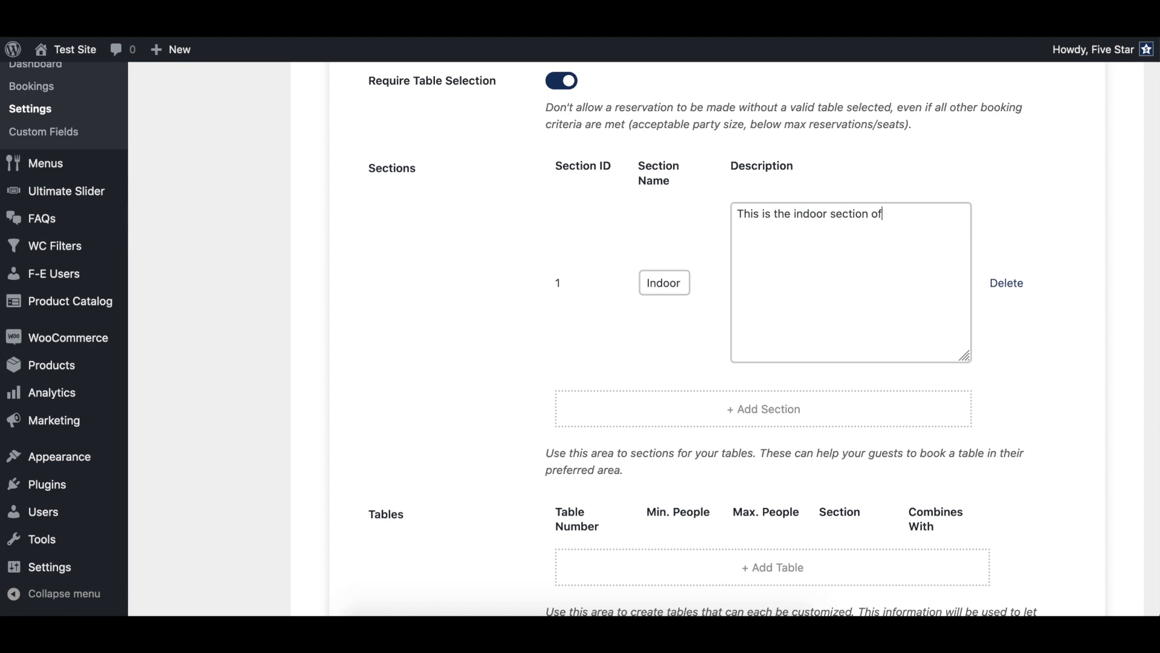
type("our restaurant.")
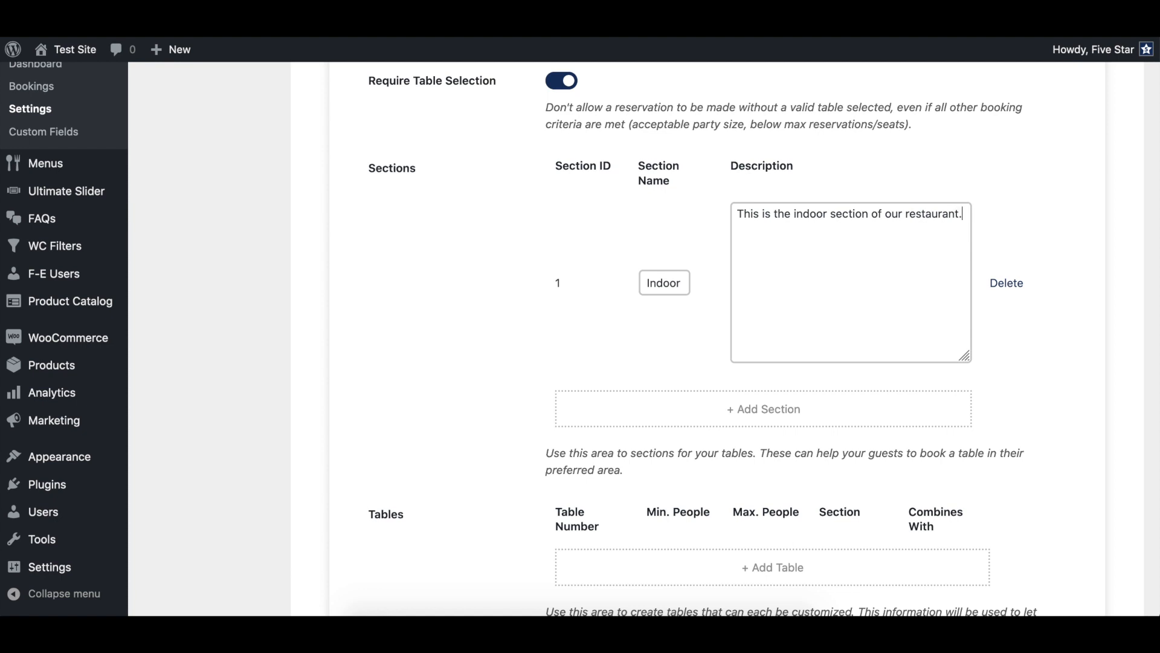
Step: Add an Outdoor section with the description 'This is the outdoor section'
left_click(762, 408)
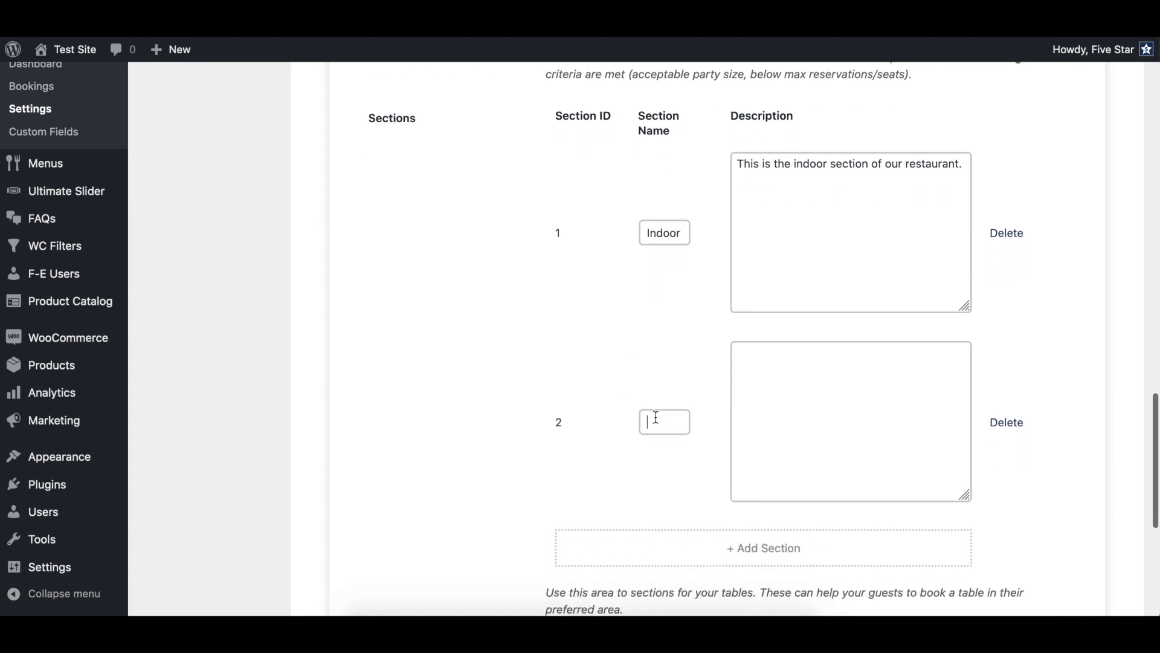
type("Outdoor")
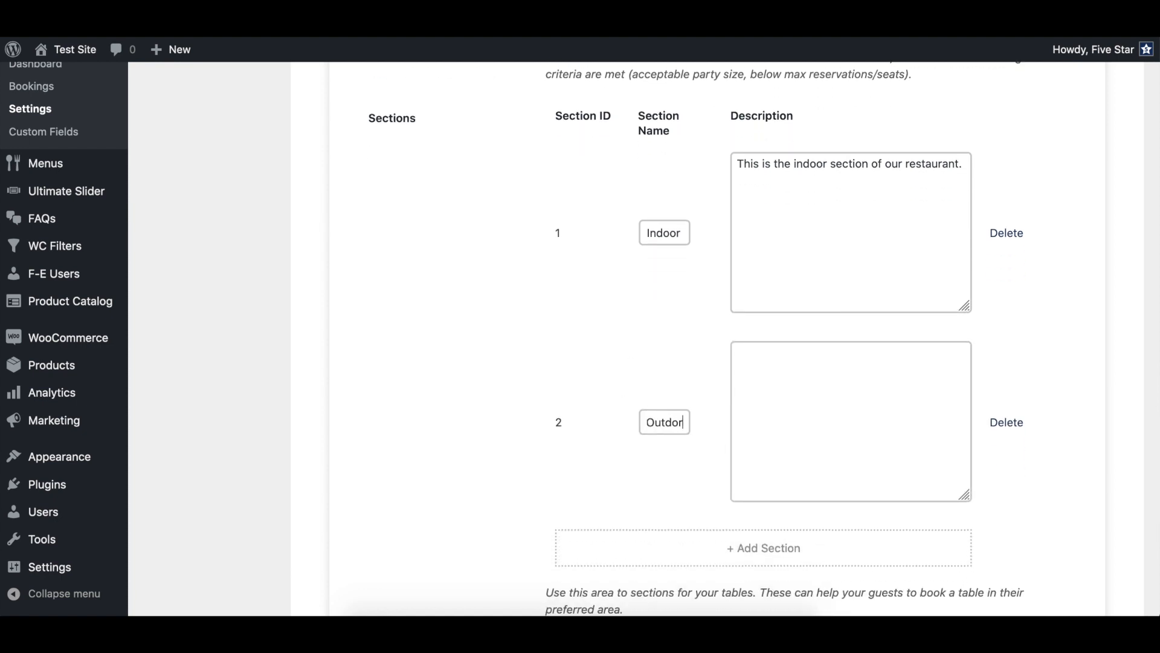
type("T")
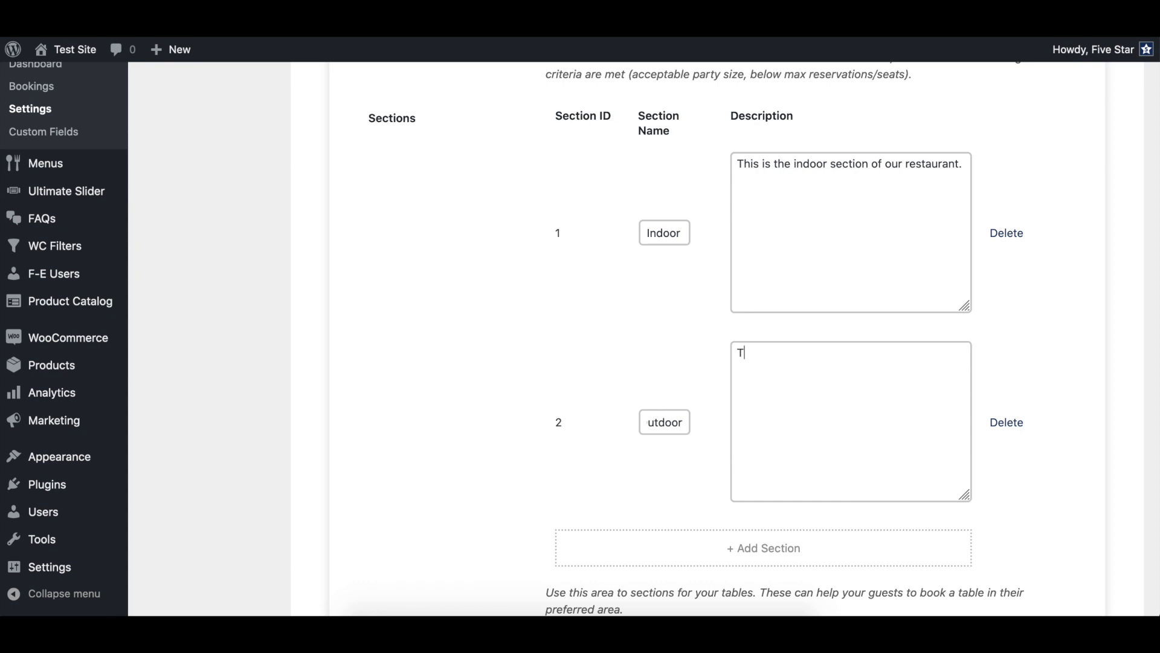
type("his is the out")
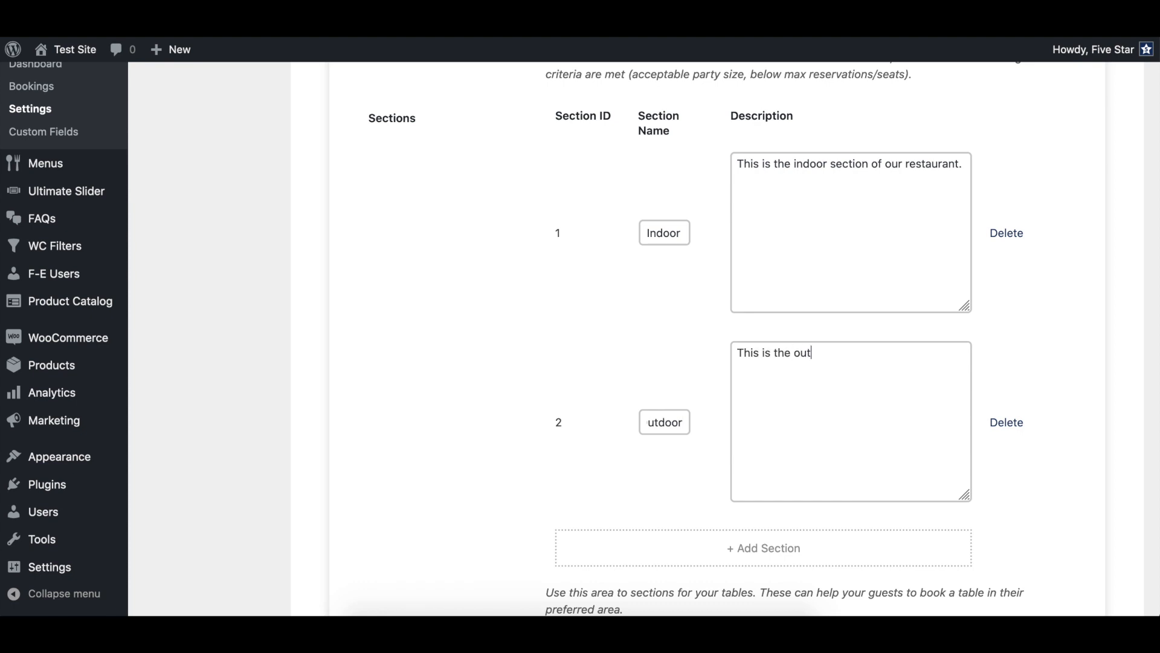
type("door section")
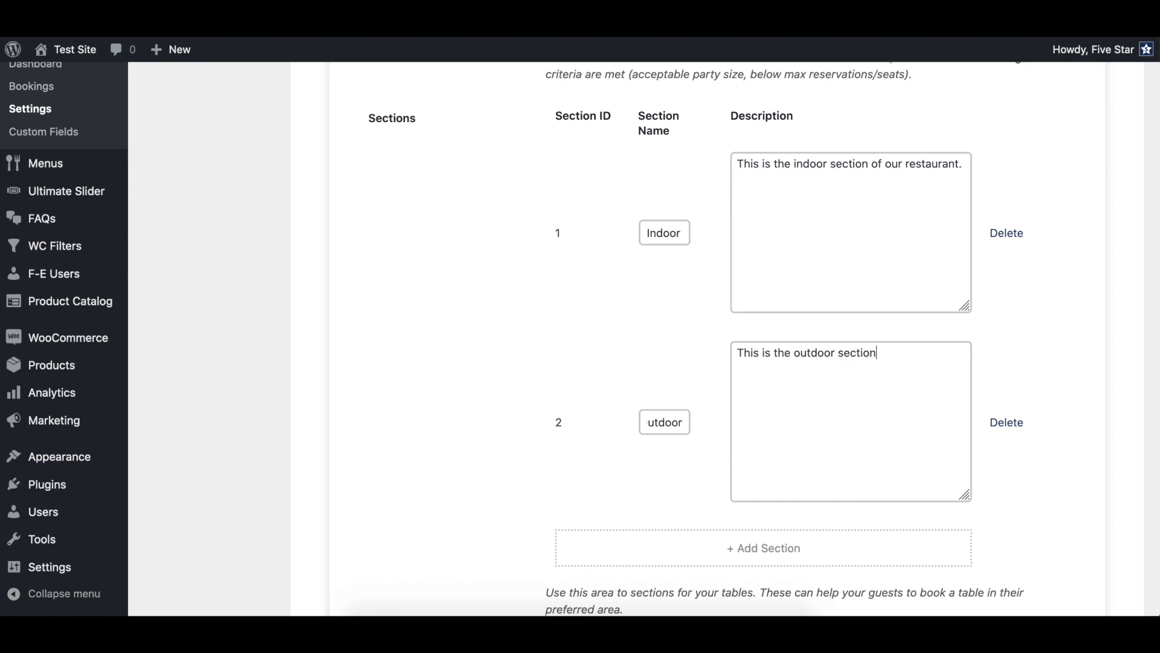
scroll("down", 3)
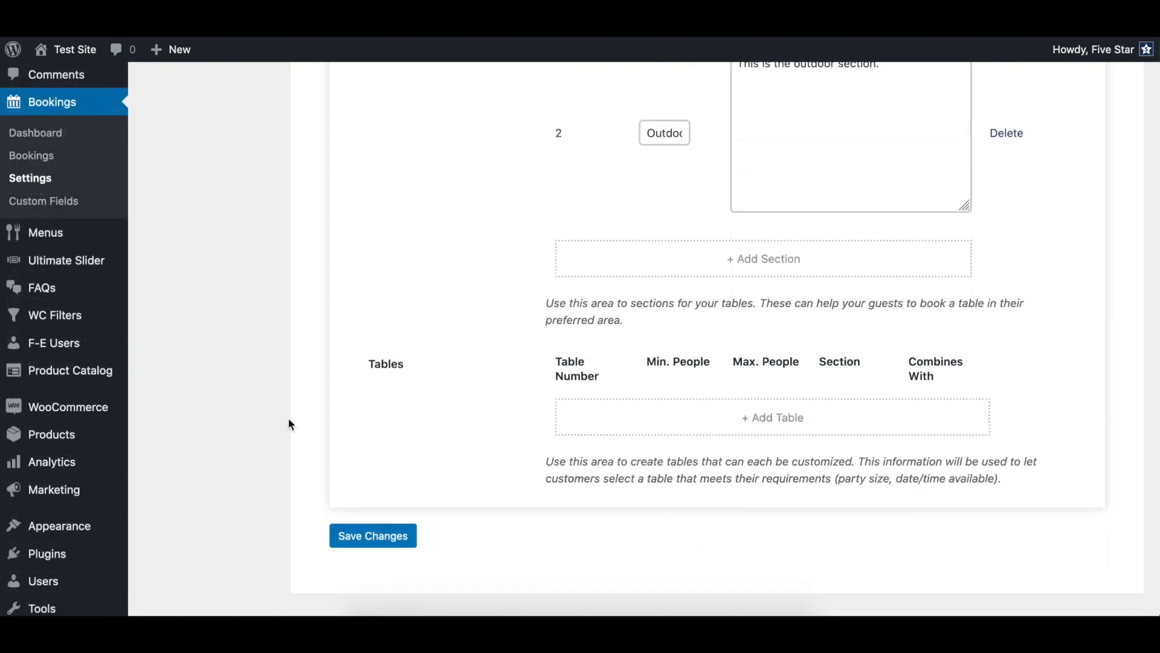
mouse_move(639, 421)
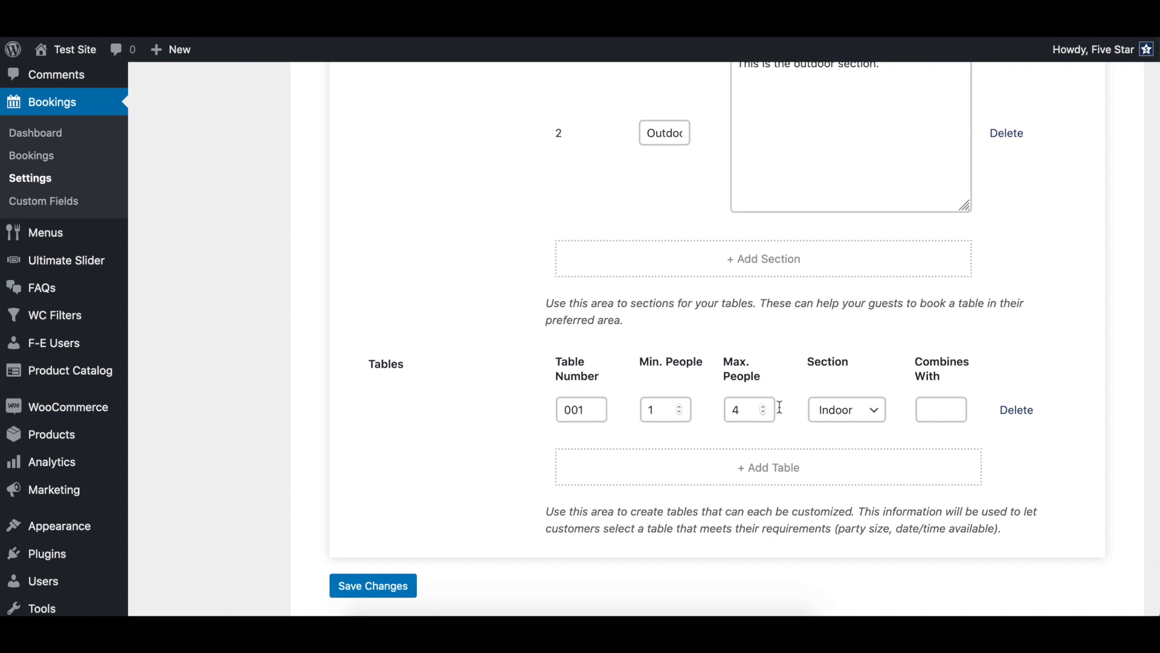
Step: Add table 002 for up to 8 people, combinable with table 001
left_click(768, 467)
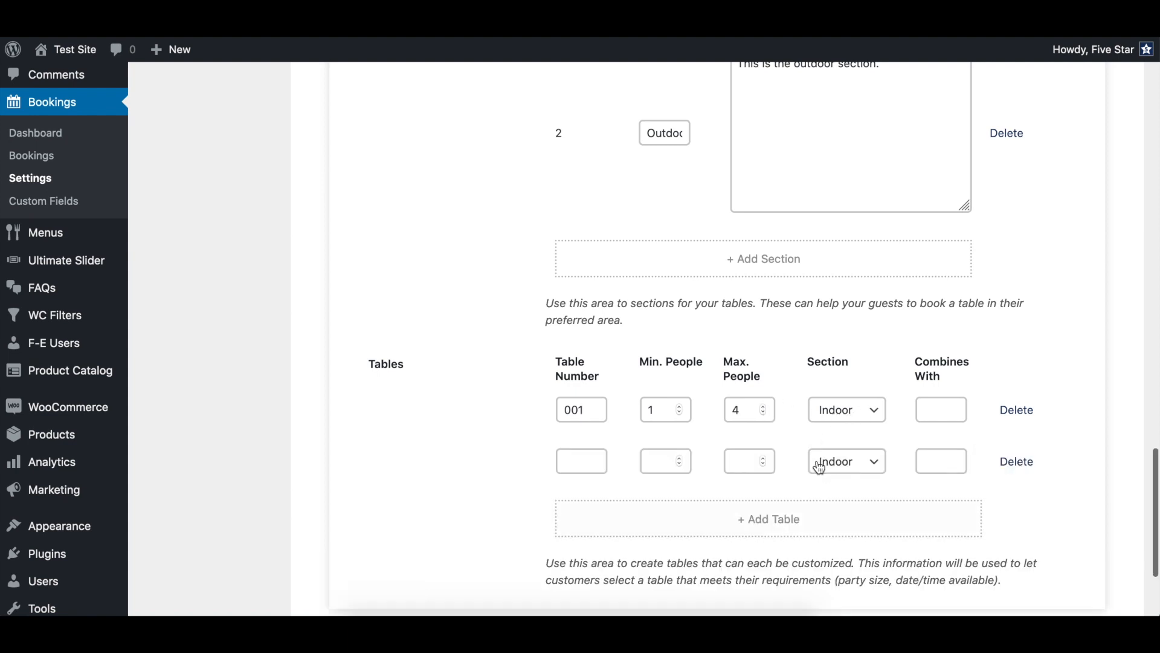
type("002")
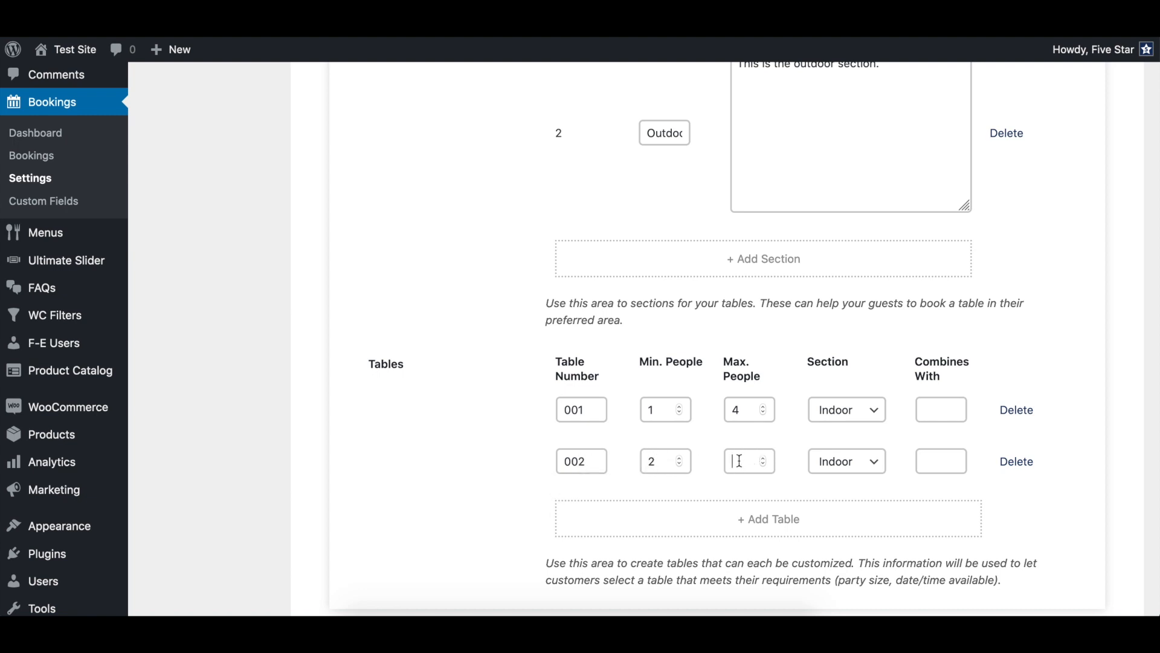
type("8")
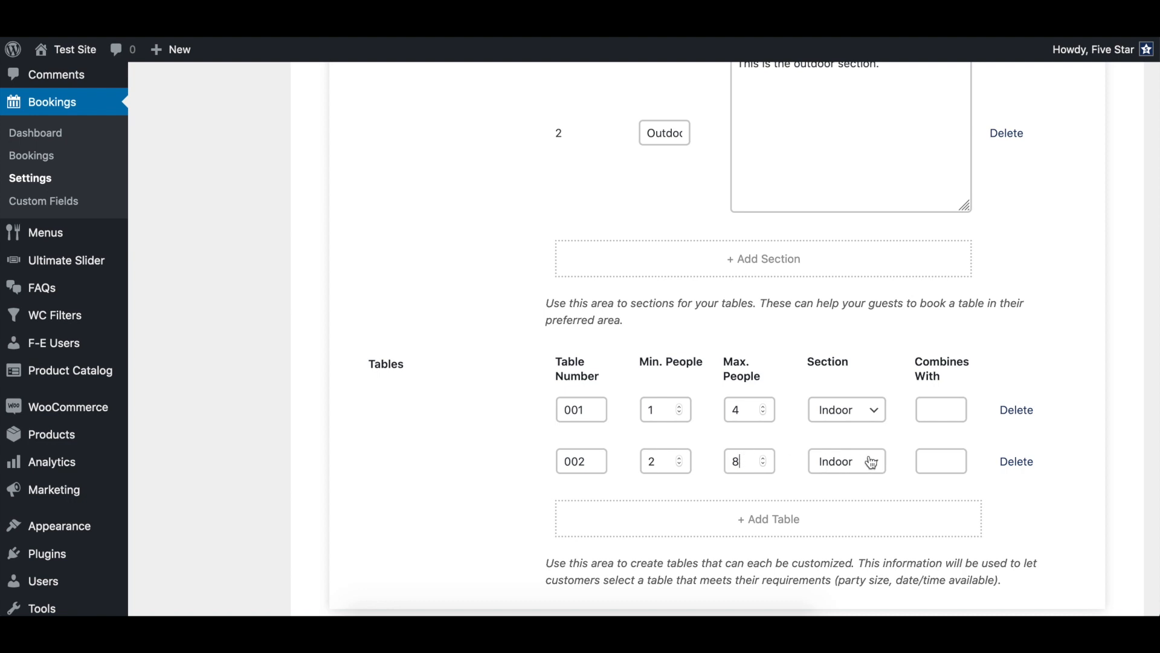
left_click(939, 461)
type("001")
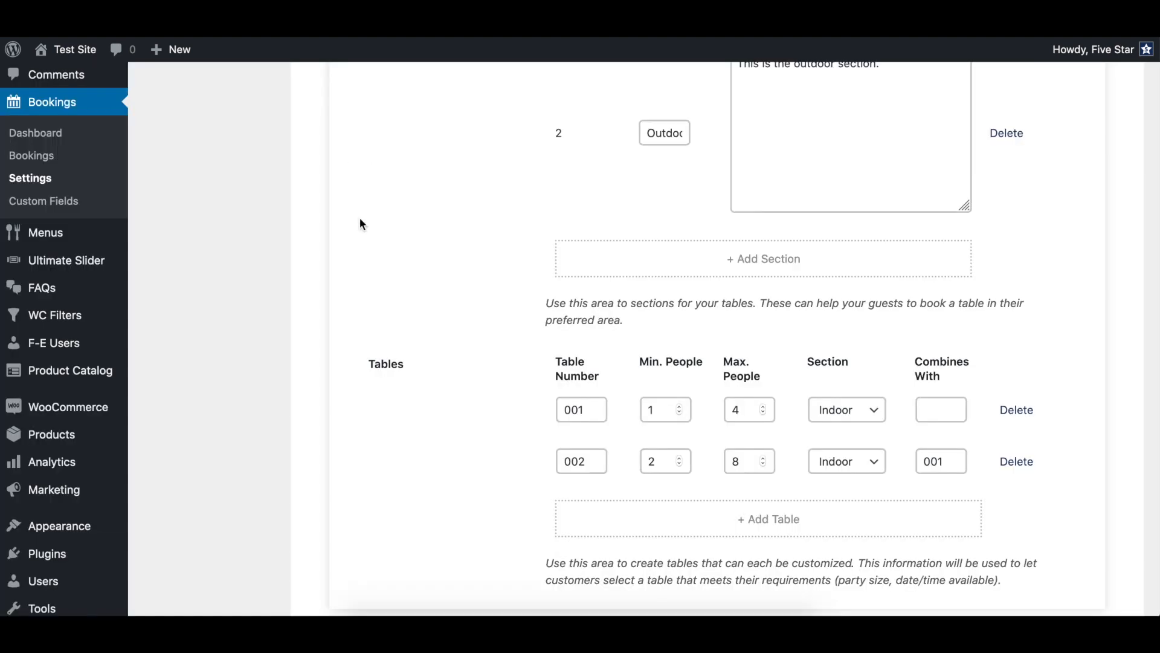
Step: Add table 003 and assign it to the Outdoor section
left_click(768, 519)
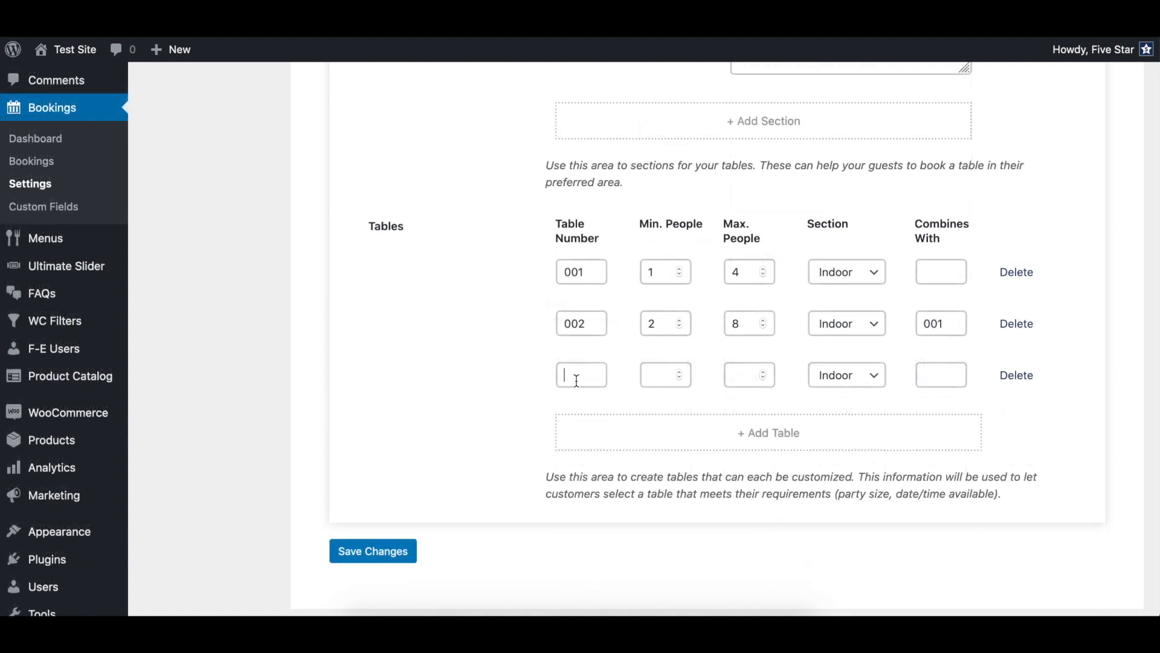
type("003")
left_click(665, 374)
type("2")
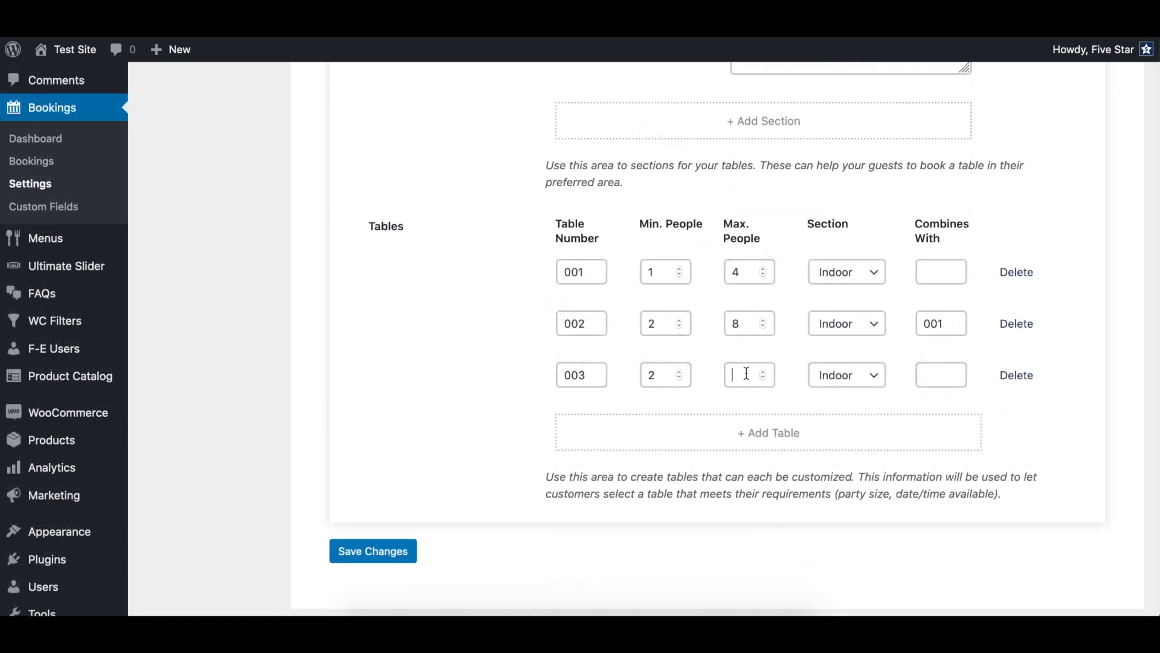
left_click(846, 374)
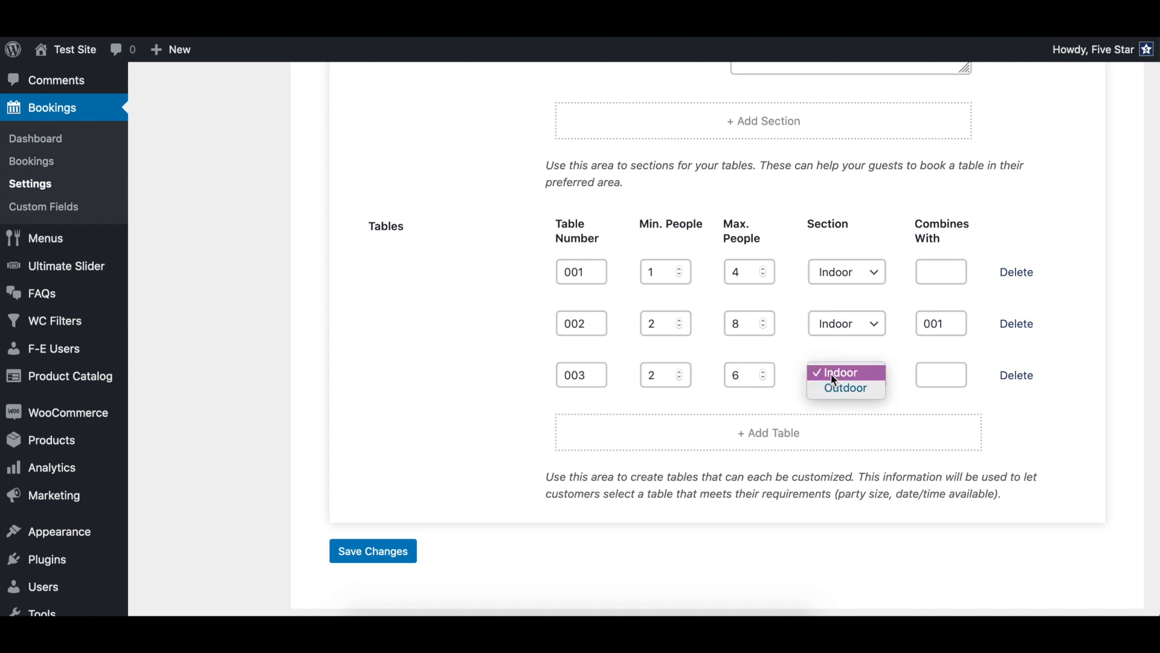
left_click(845, 388)
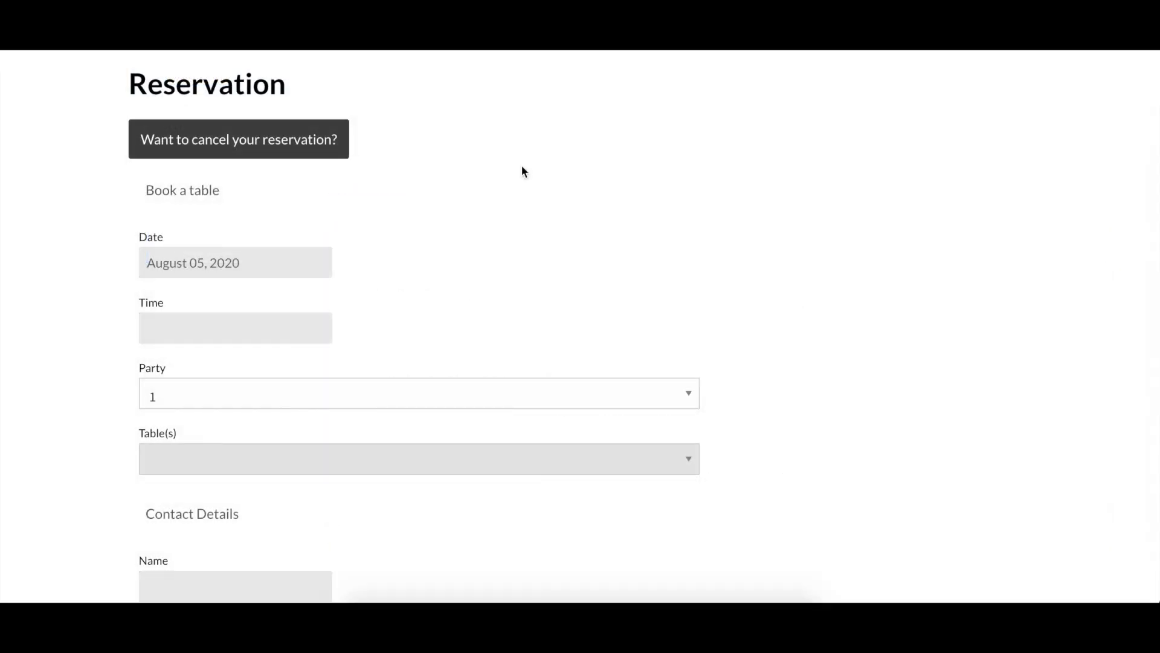
Step: On the front-end reservation form, select table 001 - Indoor (min. 1/max. 4)
scroll("down", 3)
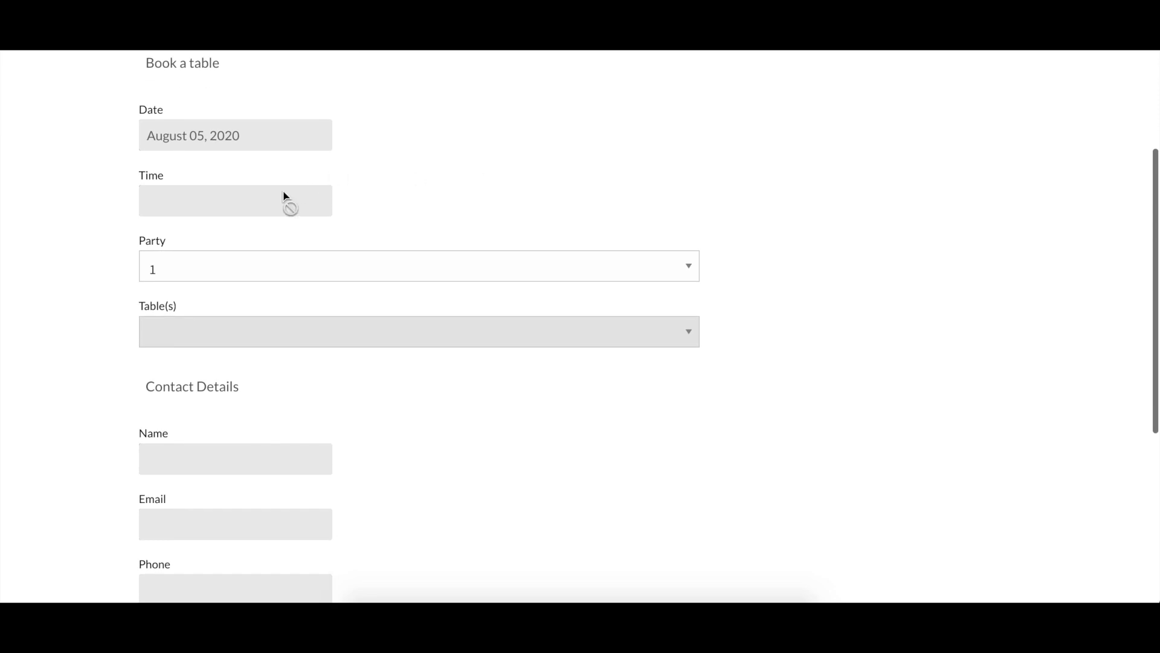
scroll("down", 3)
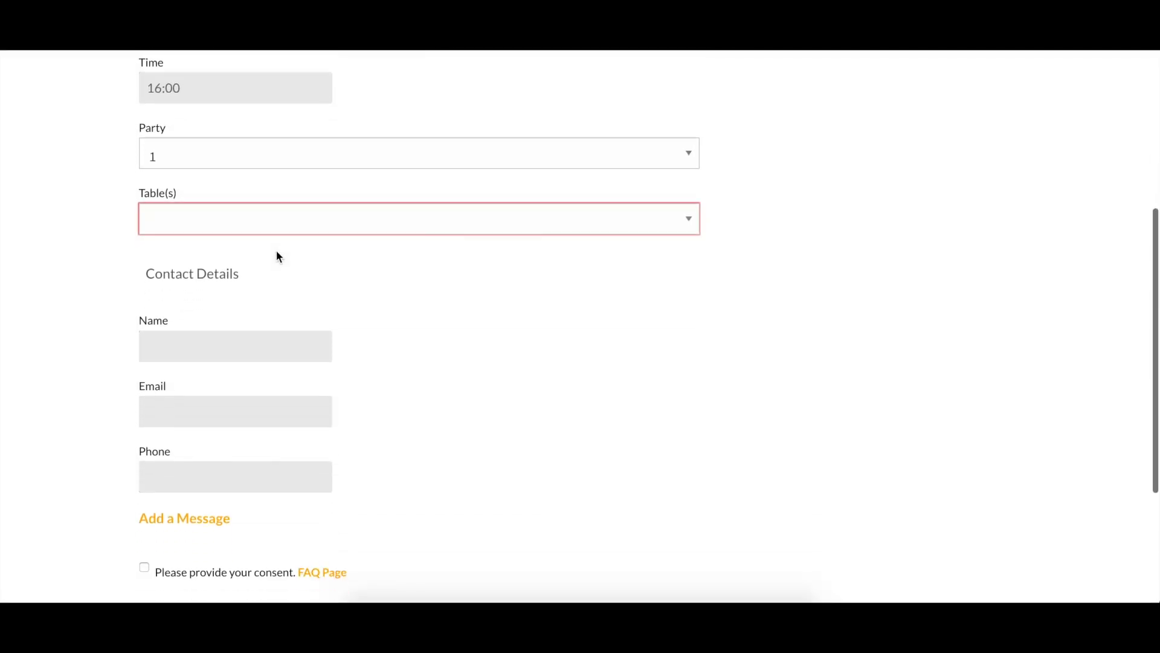
left_click(418, 218)
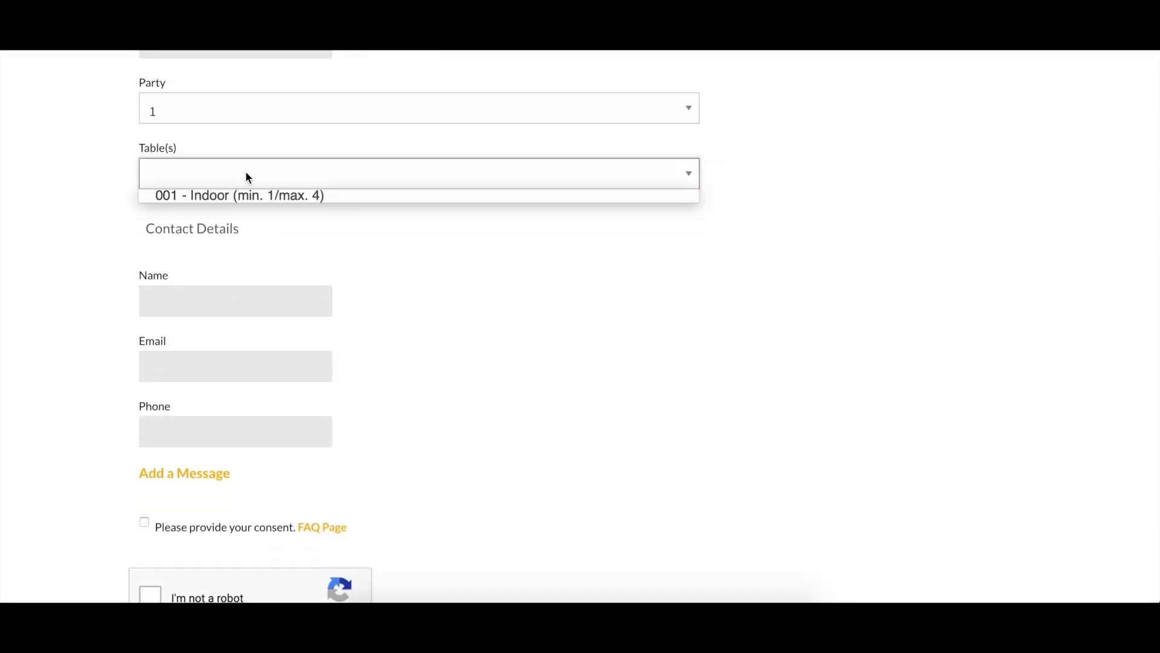
left_click(239, 194)
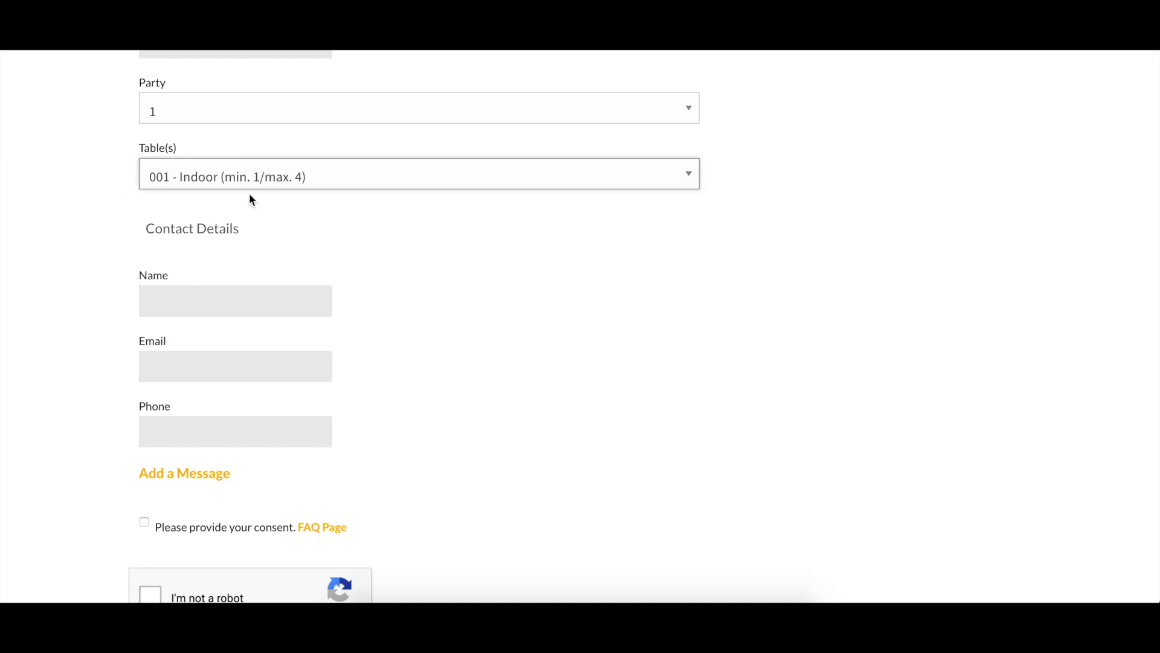
left_click(418, 108)
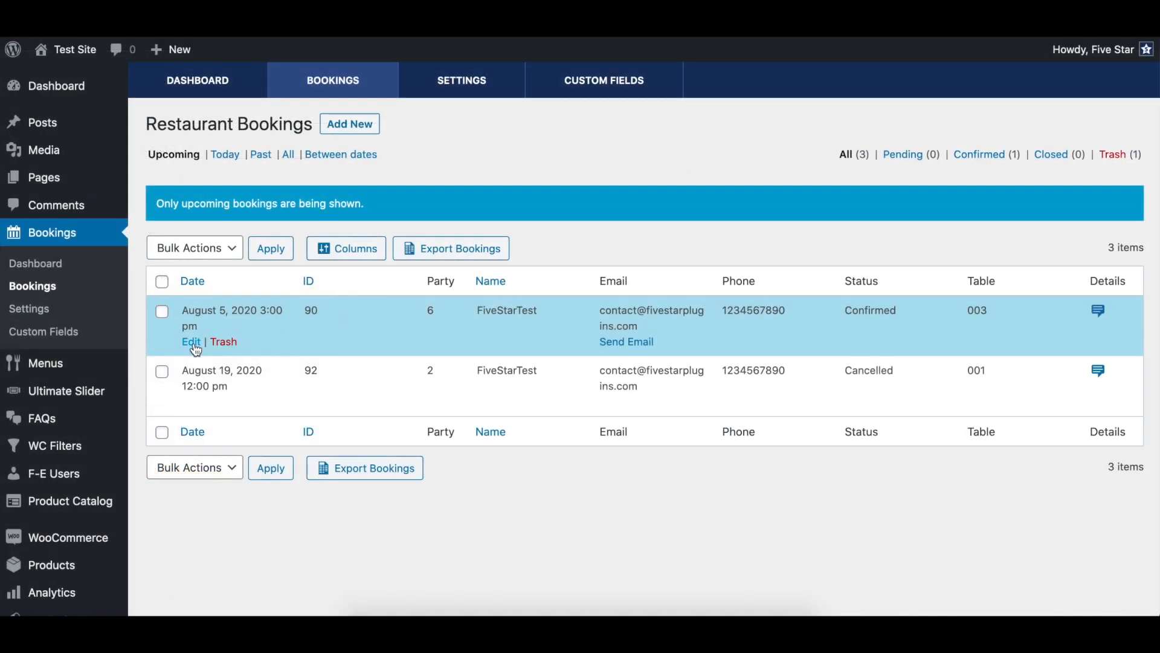
Step: Edit the August 5 booking, set Table(s) to 002 - Indoor, and save it
left_click(190, 340)
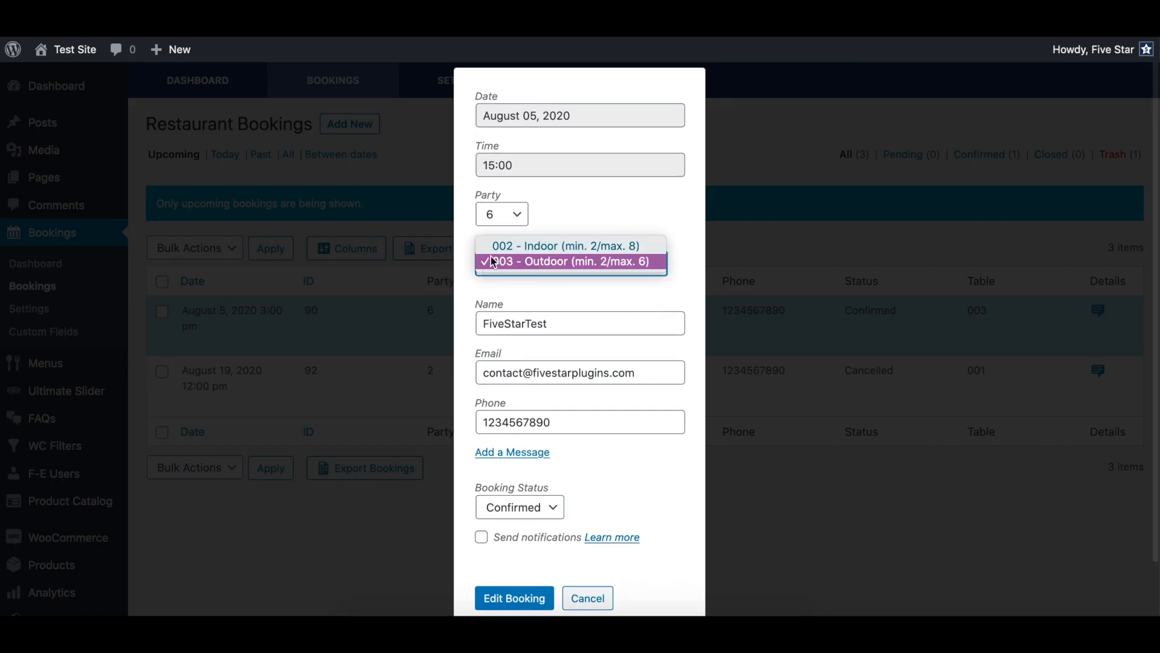
left_click(566, 246)
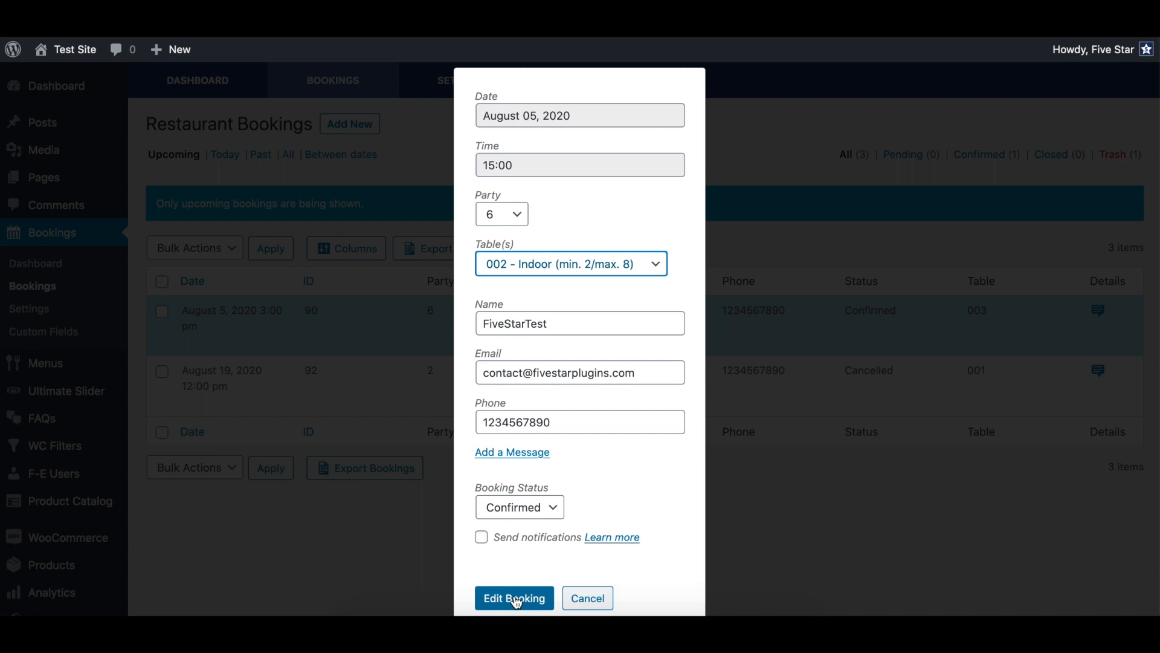
left_click(514, 597)
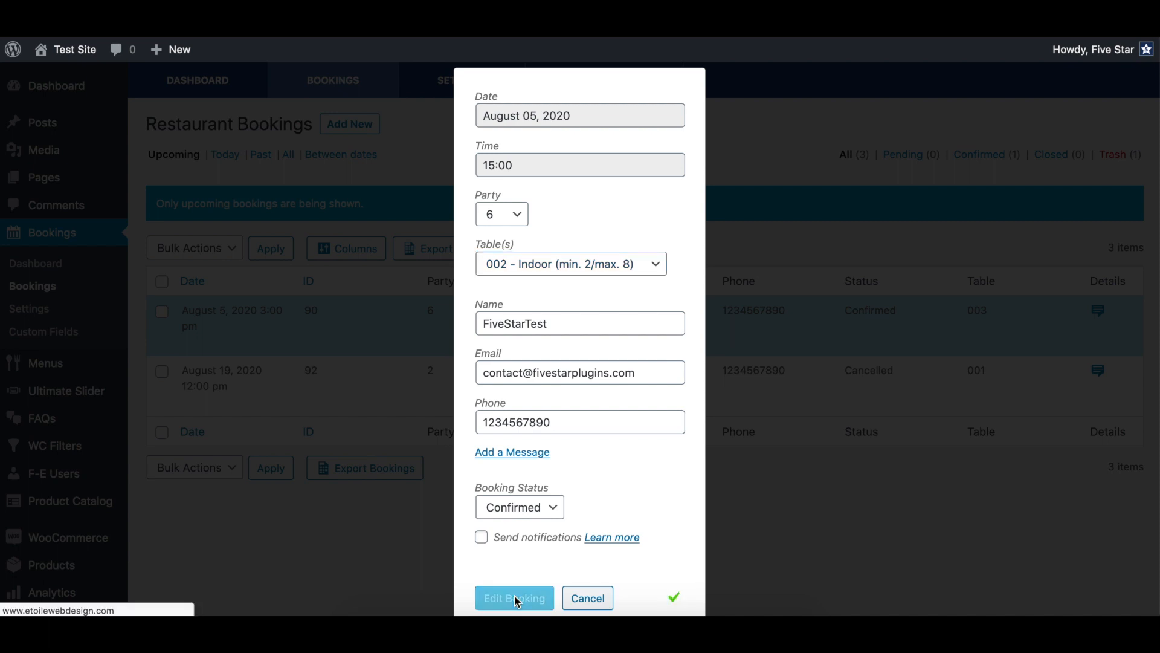
left_click(514, 598)
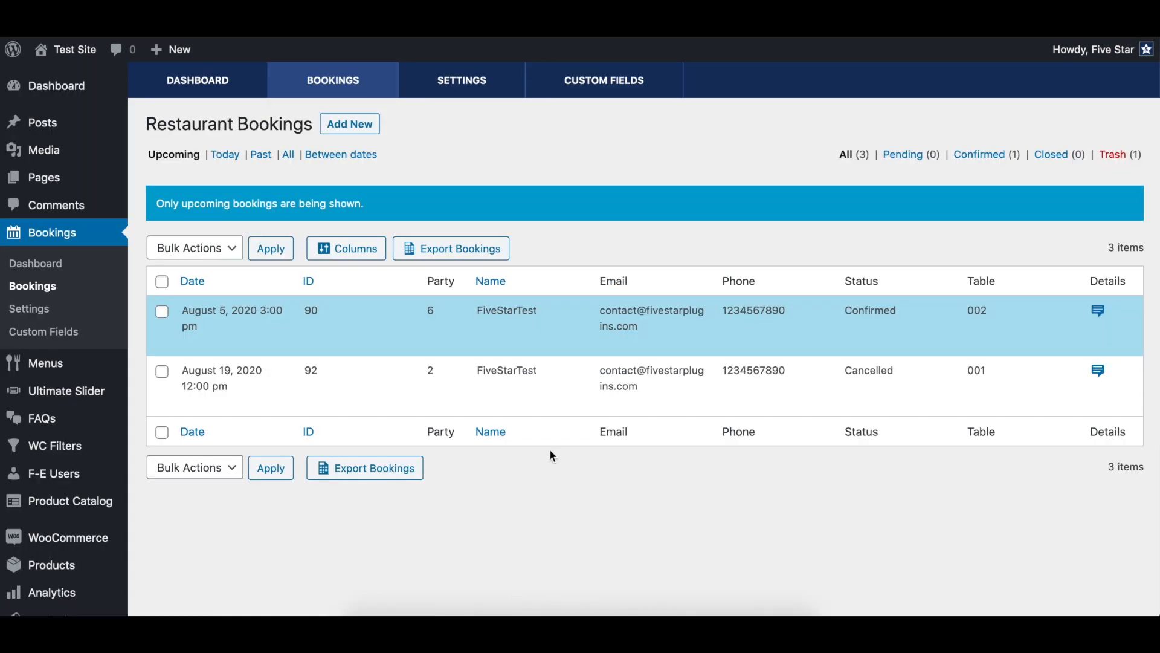
mouse_move(345, 248)
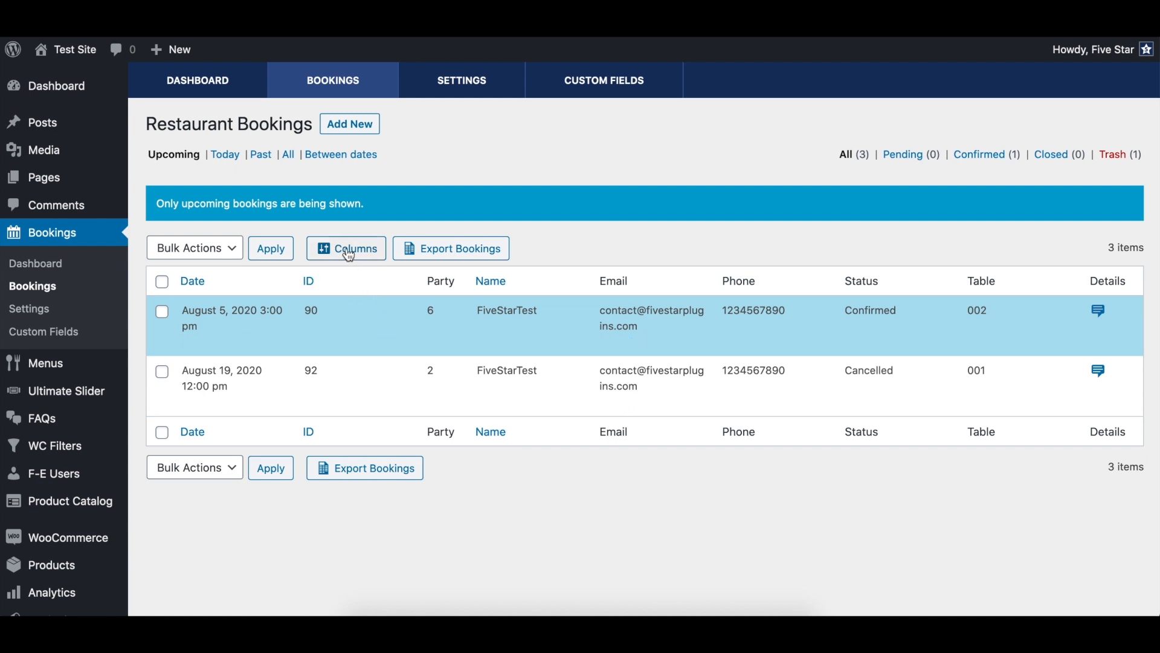
left_click(346, 248)
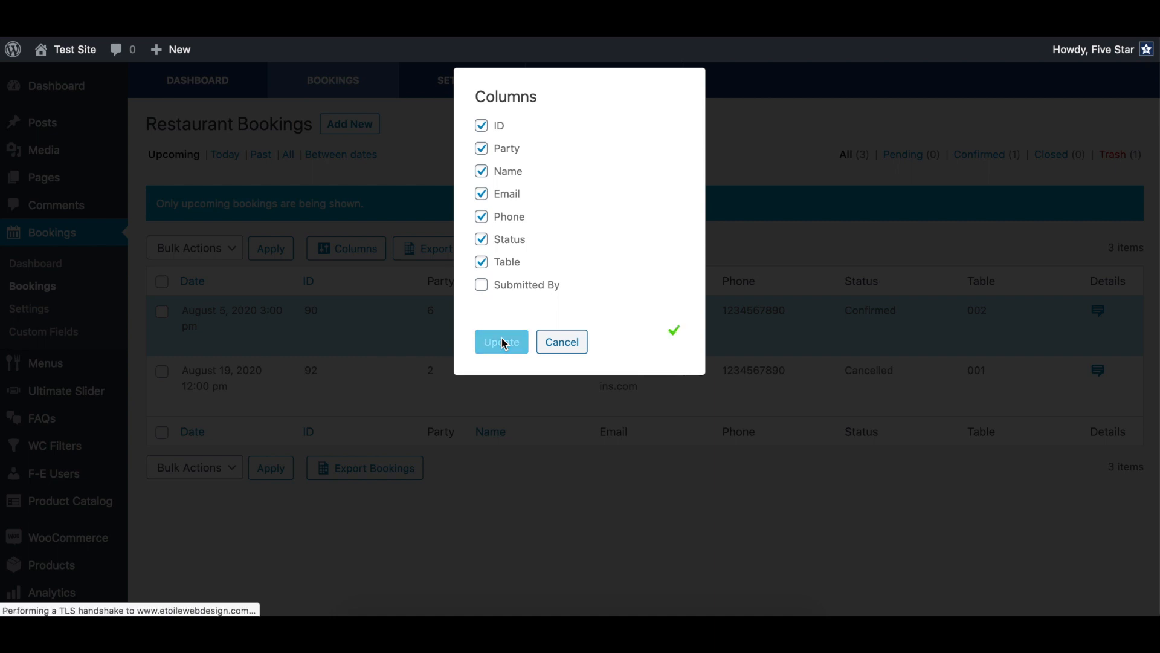
left_click(501, 341)
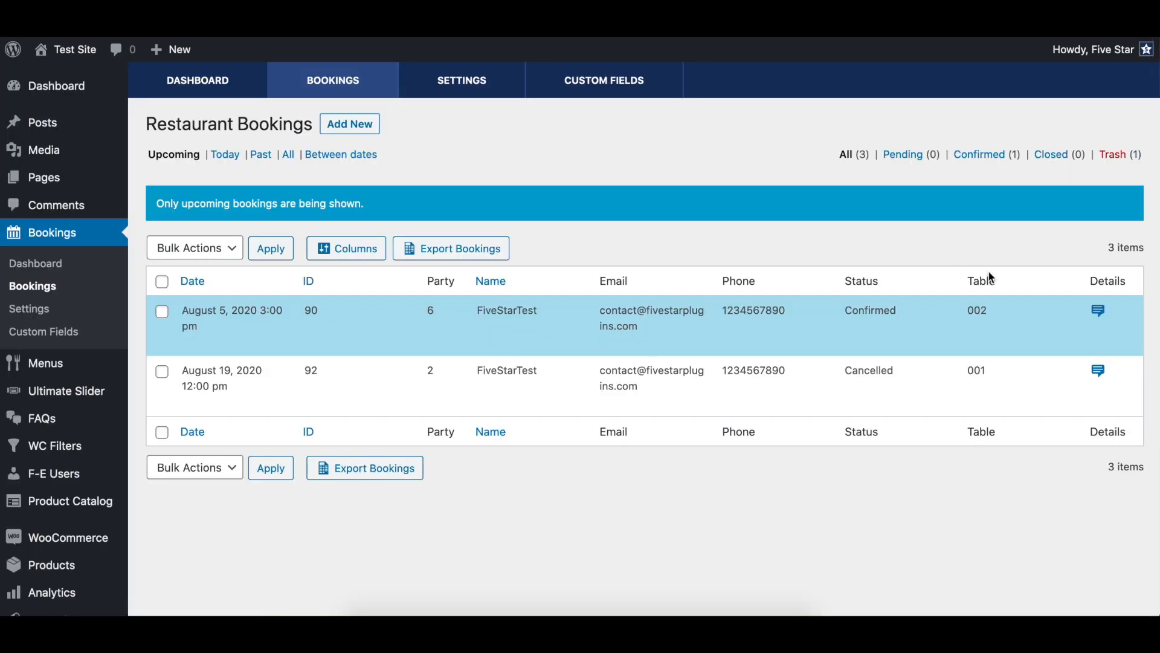